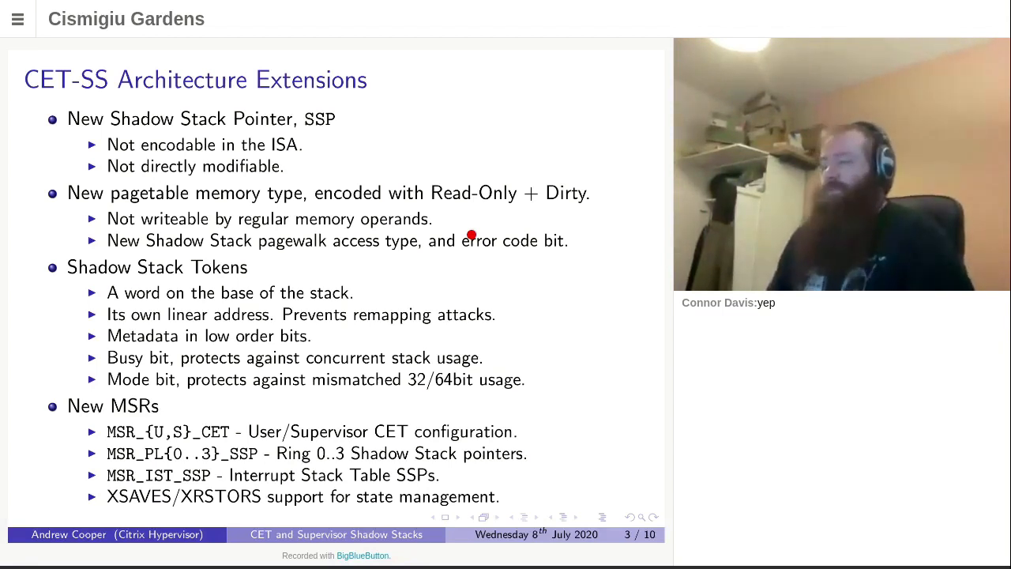
{"action": "left_click", "coordinate": [537, 517]}
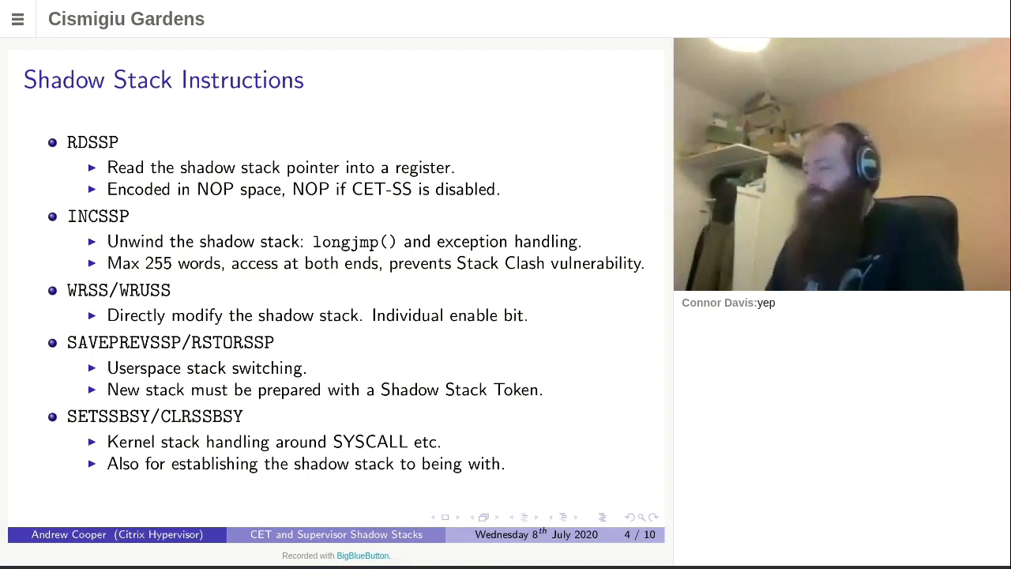
{"action": "left_click", "coordinate": [497, 516]}
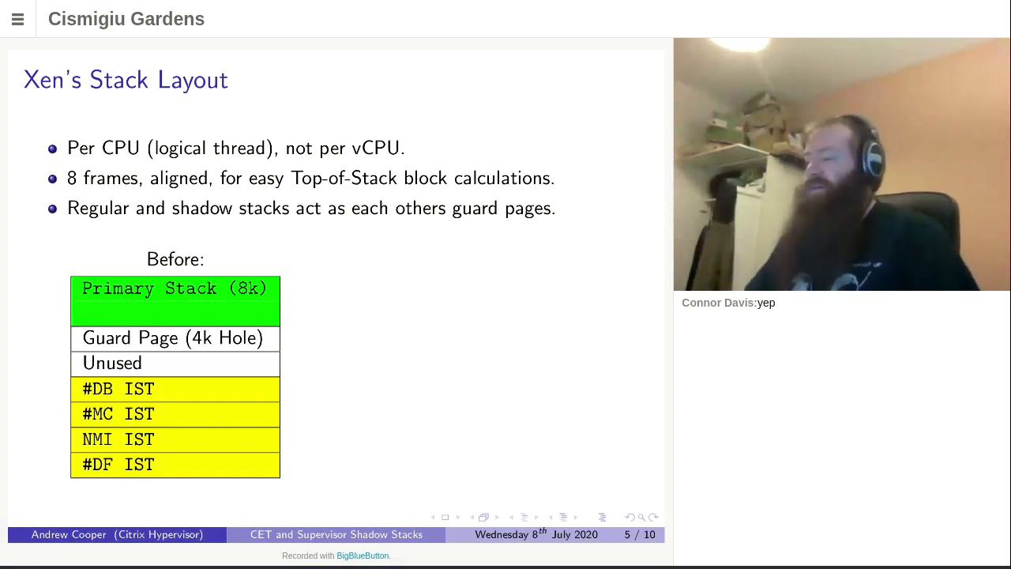
{"action": "left_click", "coordinate": [576, 516]}
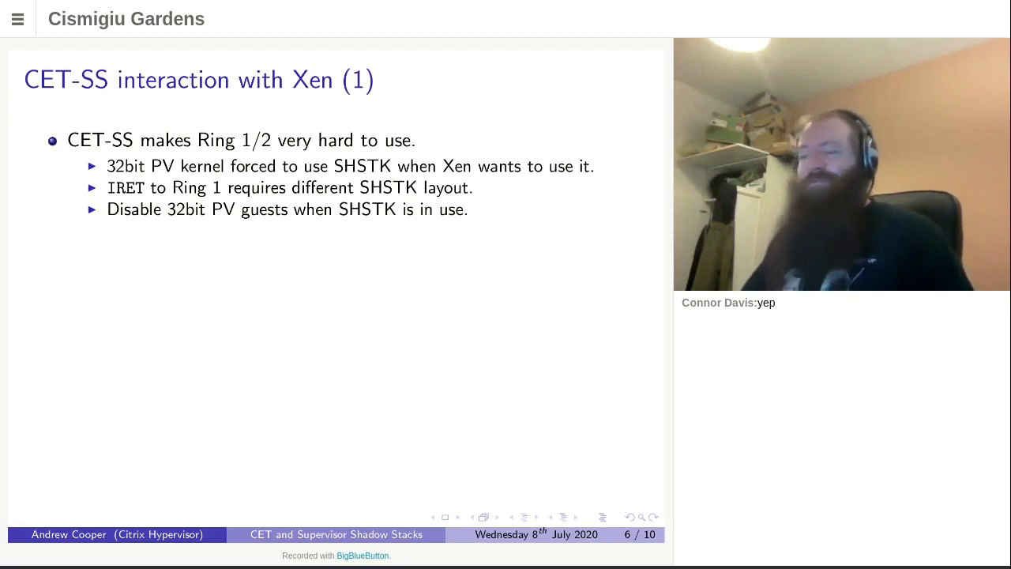
{"action": "left_click", "coordinate": [536, 517]}
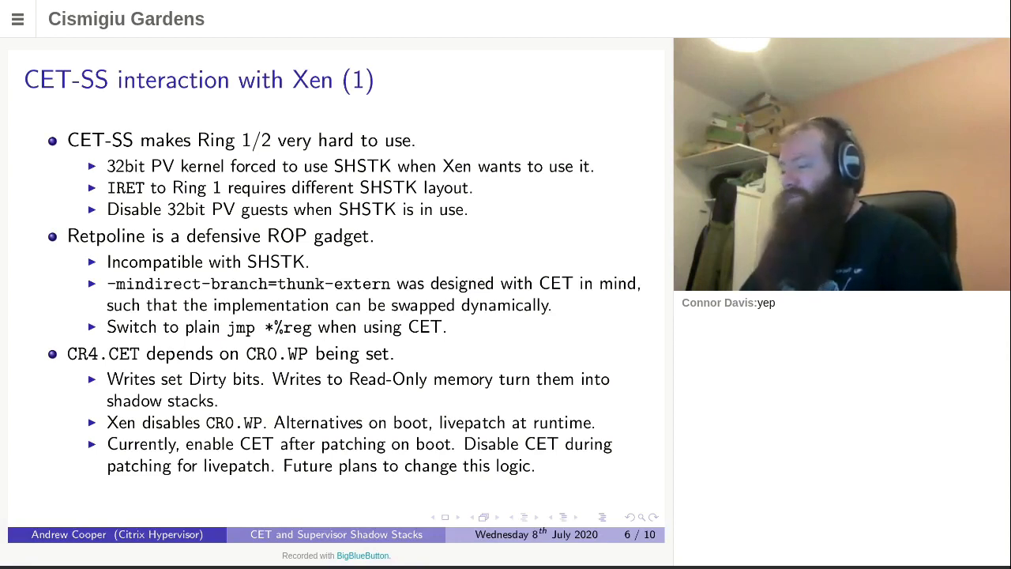
{"action": "left_click", "coordinate": [536, 517]}
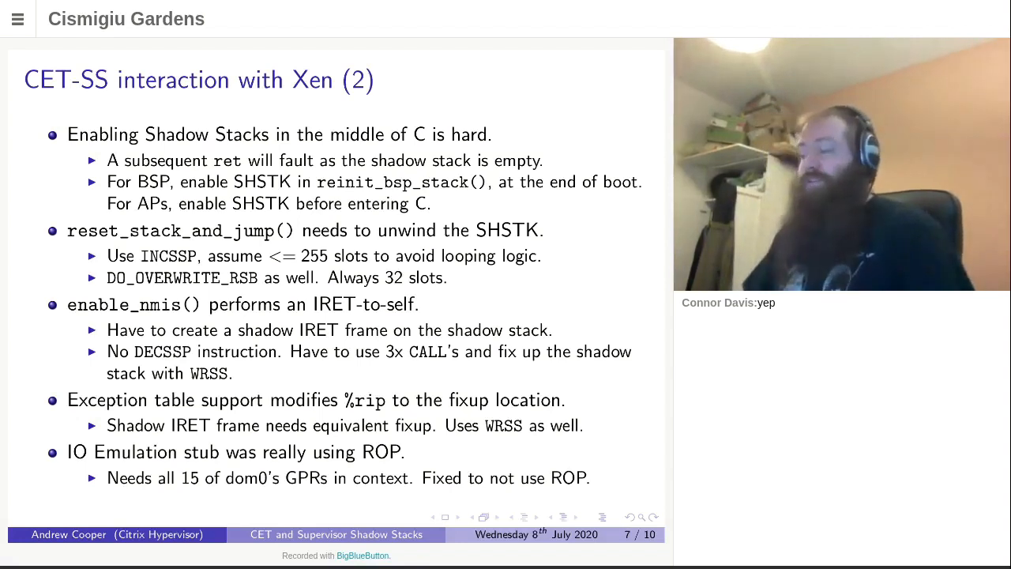
{"action": "left_click", "coordinate": [537, 517]}
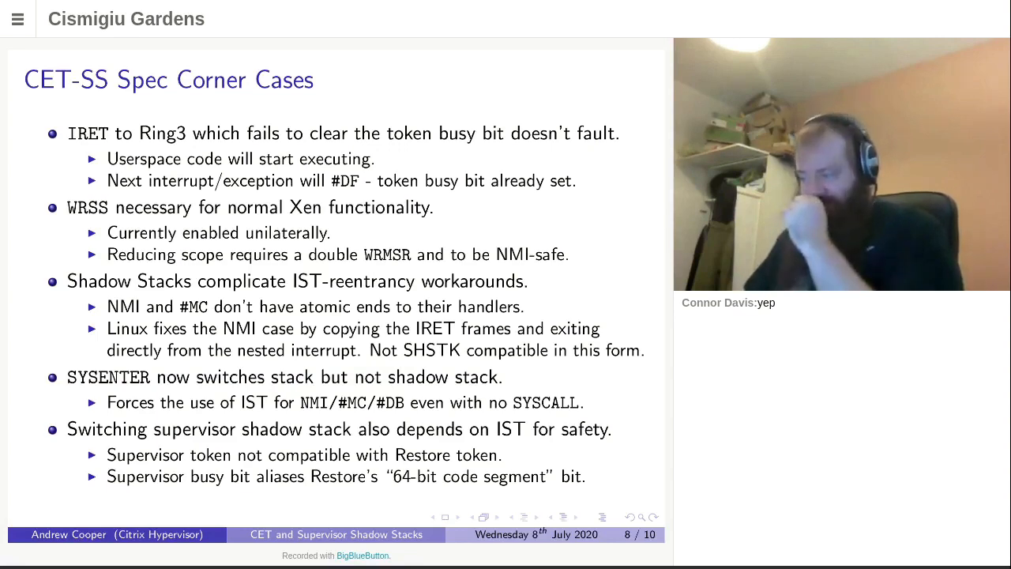
{"action": "left_click", "coordinate": [535, 516]}
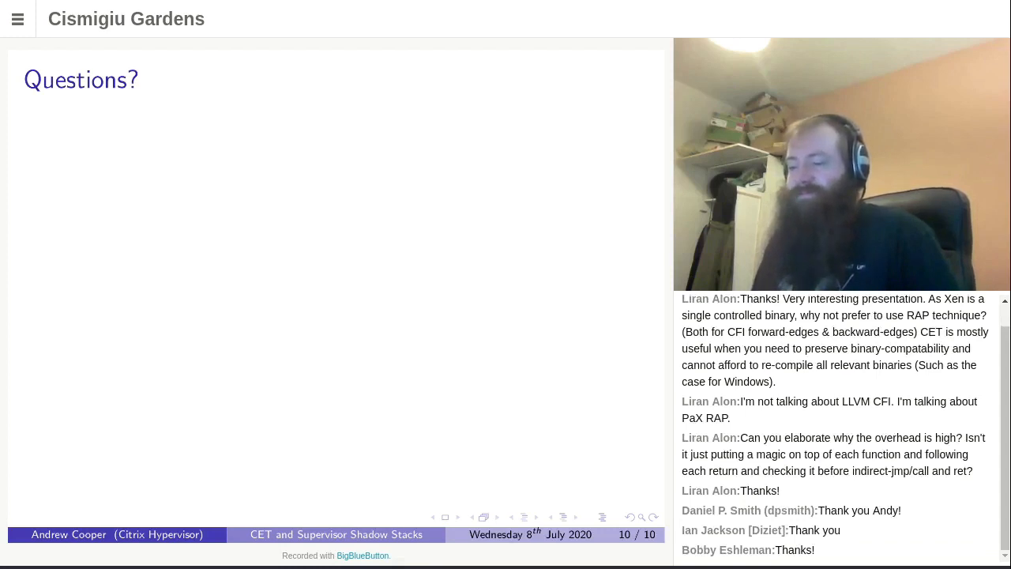
{"action": "scroll", "scroll_direction": "down", "scroll_amount": 3}
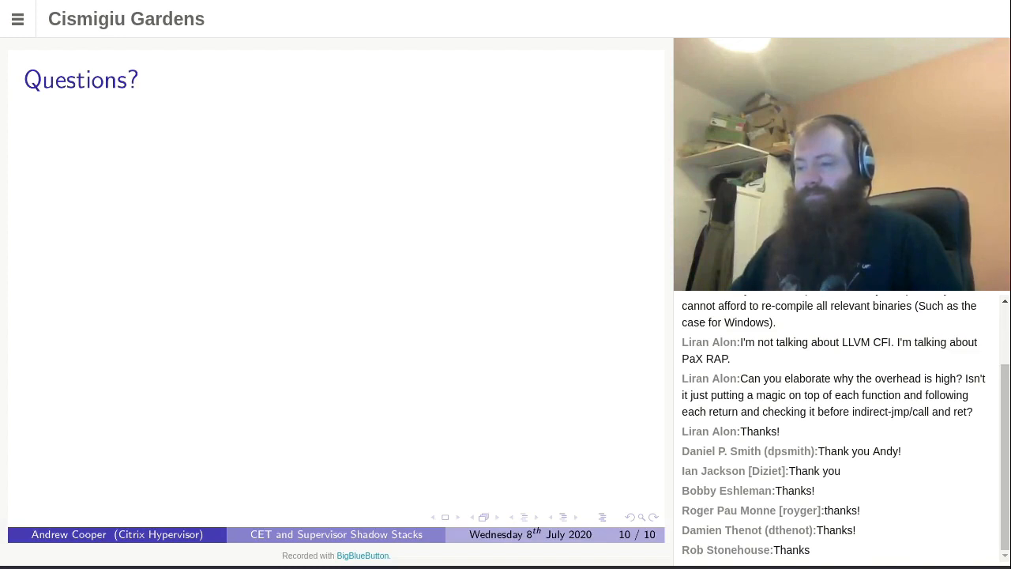
{"action": "scroll", "scroll_direction": "down", "scroll_amount": 3}
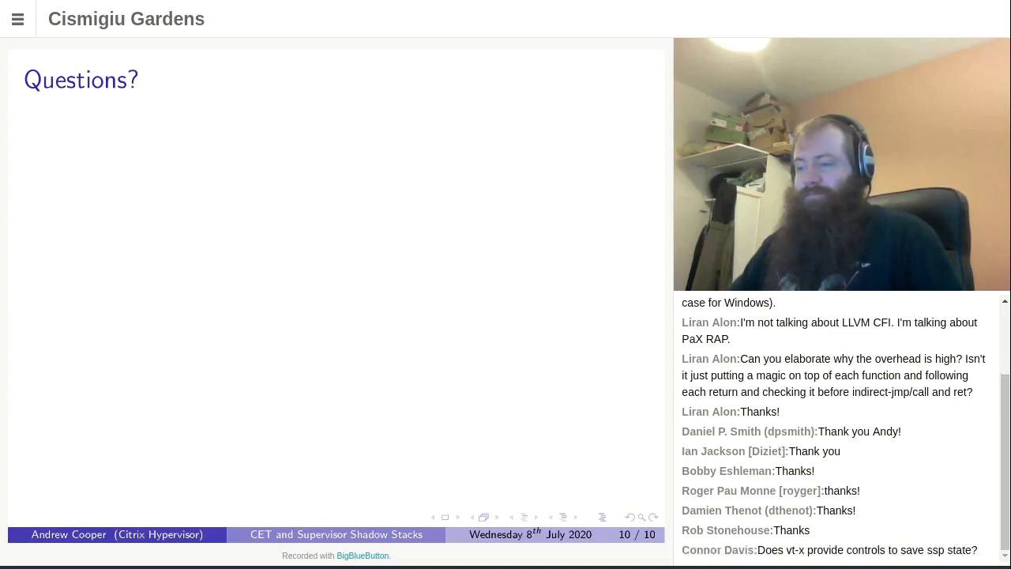